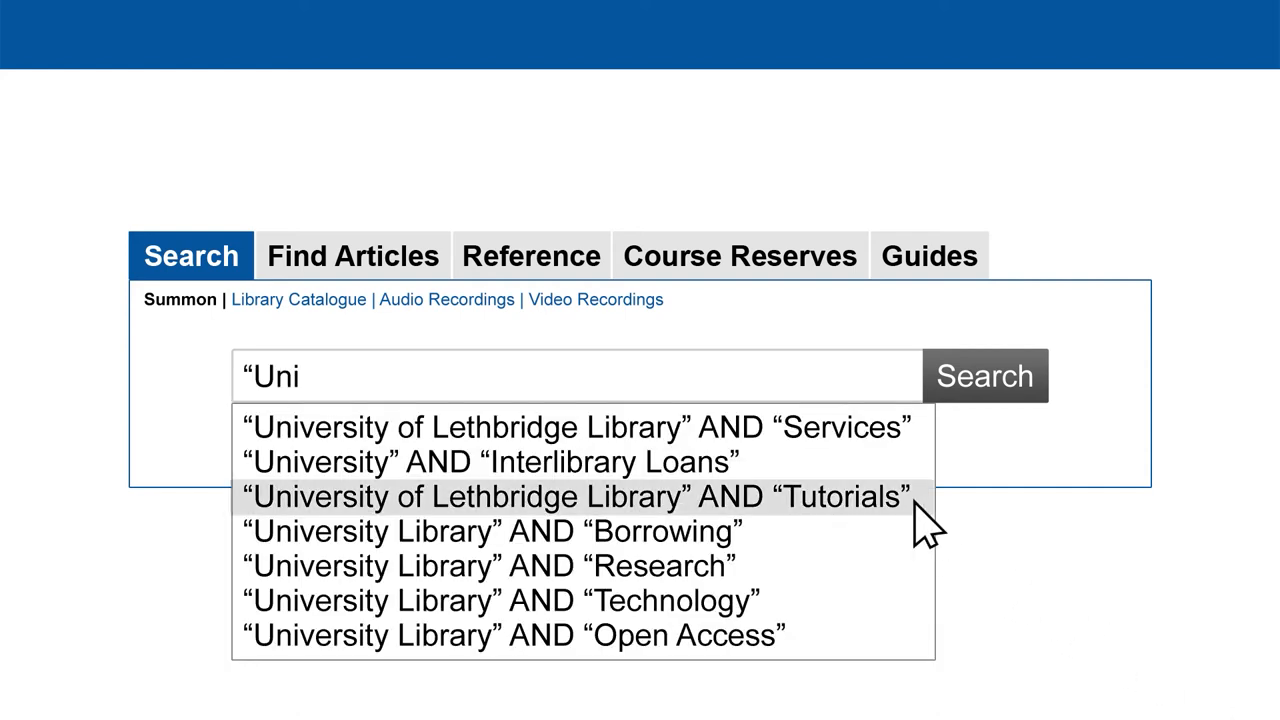
- Show the library search box suggesting quoted University Library terms joined with AND
click(576, 496)
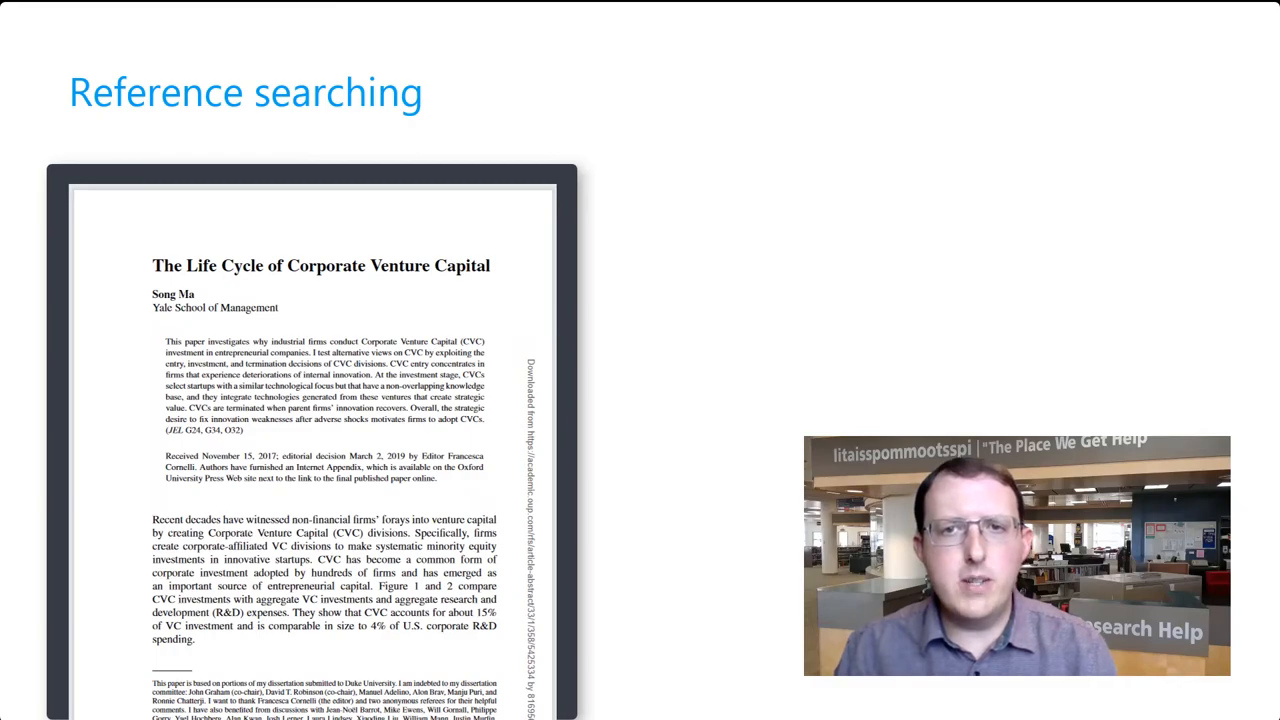
- Begin the example query with 'keywords for complex' in the slide's search box
text(keywords for complex)
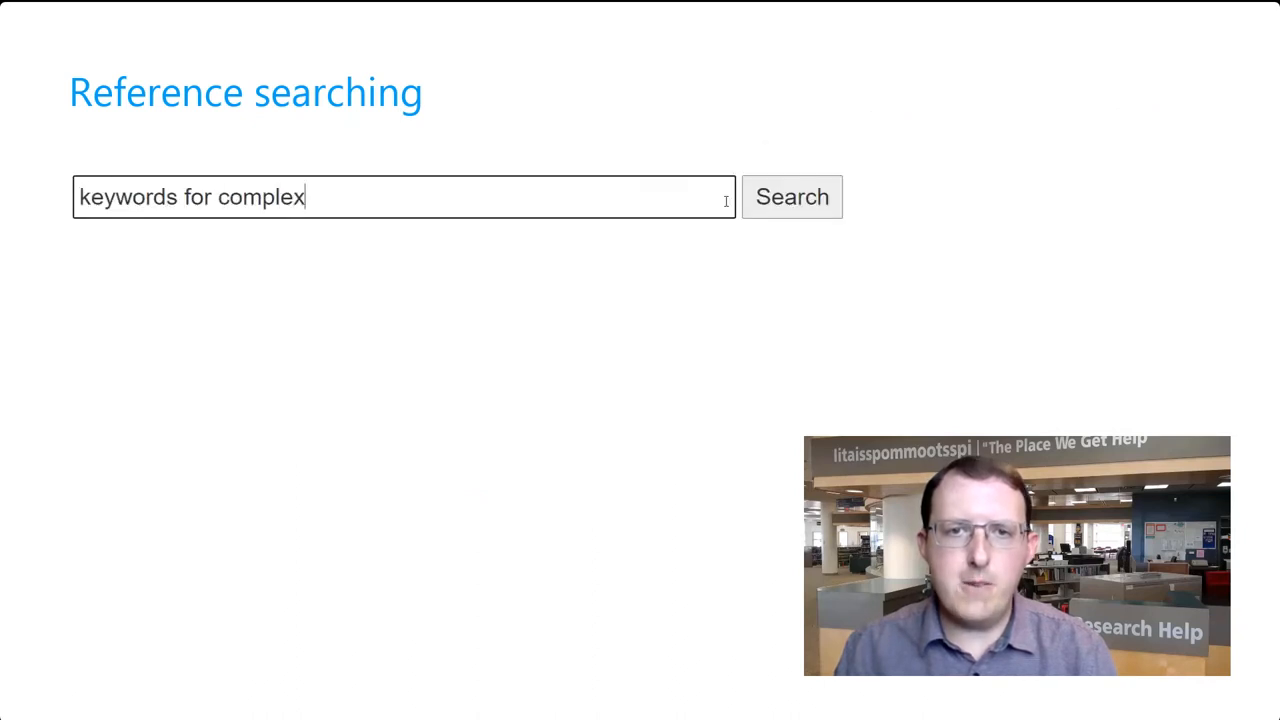
- Complete the query '...research topic that's hard to capture' and run the search
text(research topic)
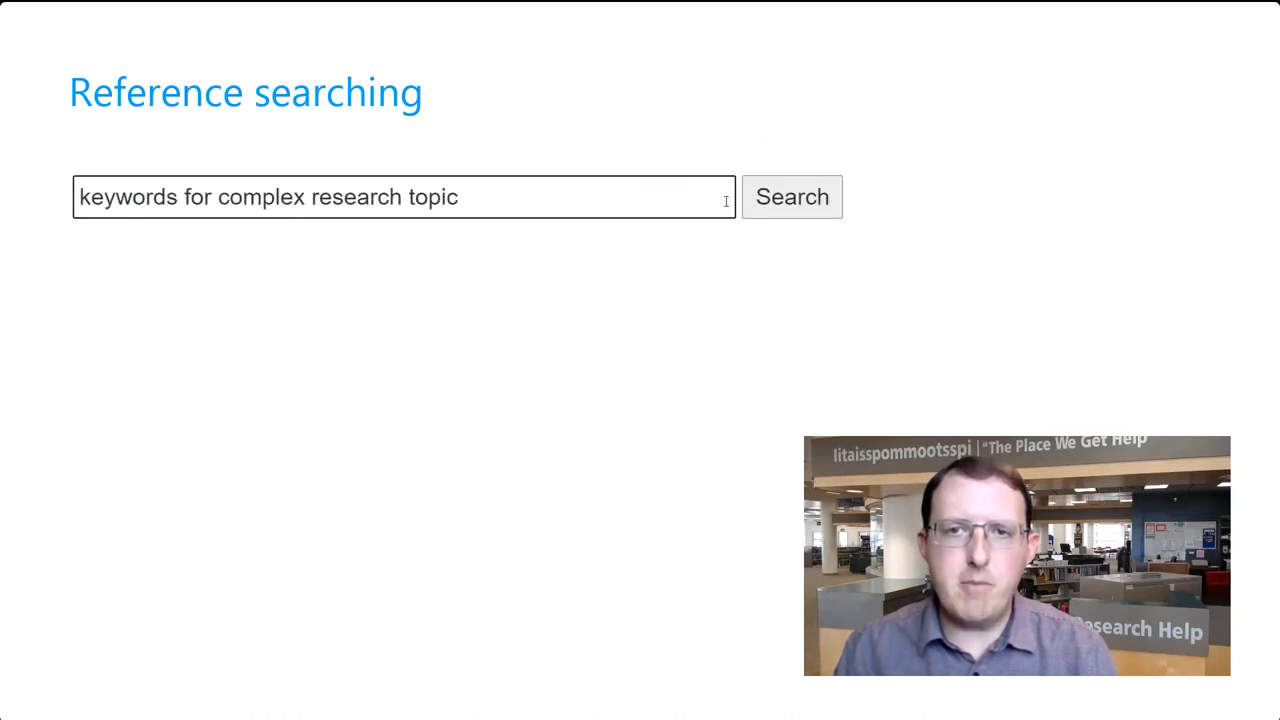
text(that's hard to capture in keywords)
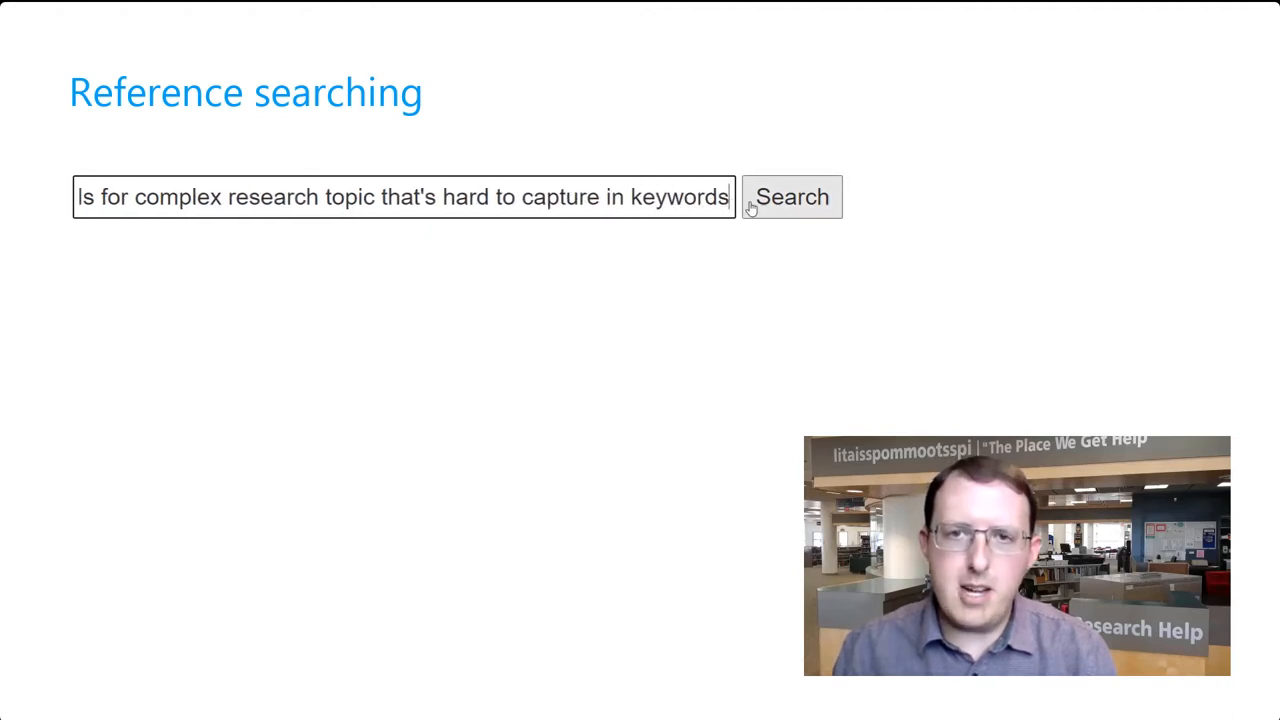
click(792, 196)
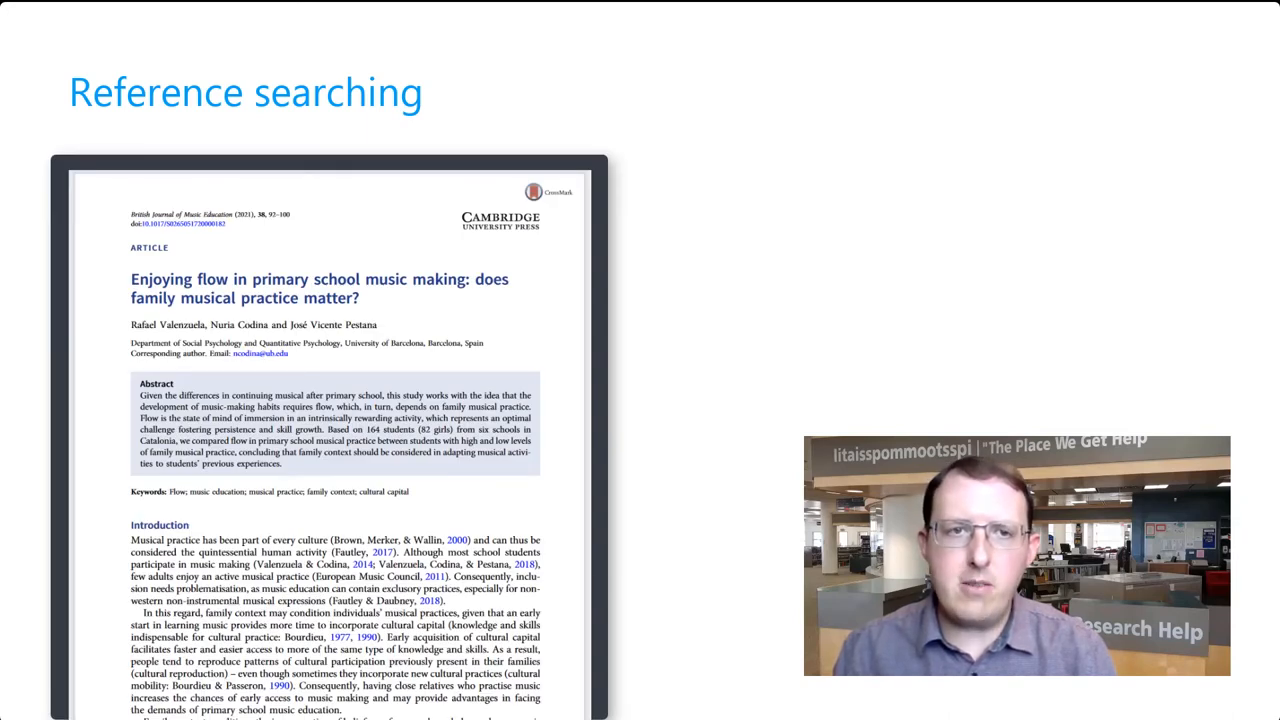
- Scroll the music education article down to reach its reference list
scroll(down, 3)
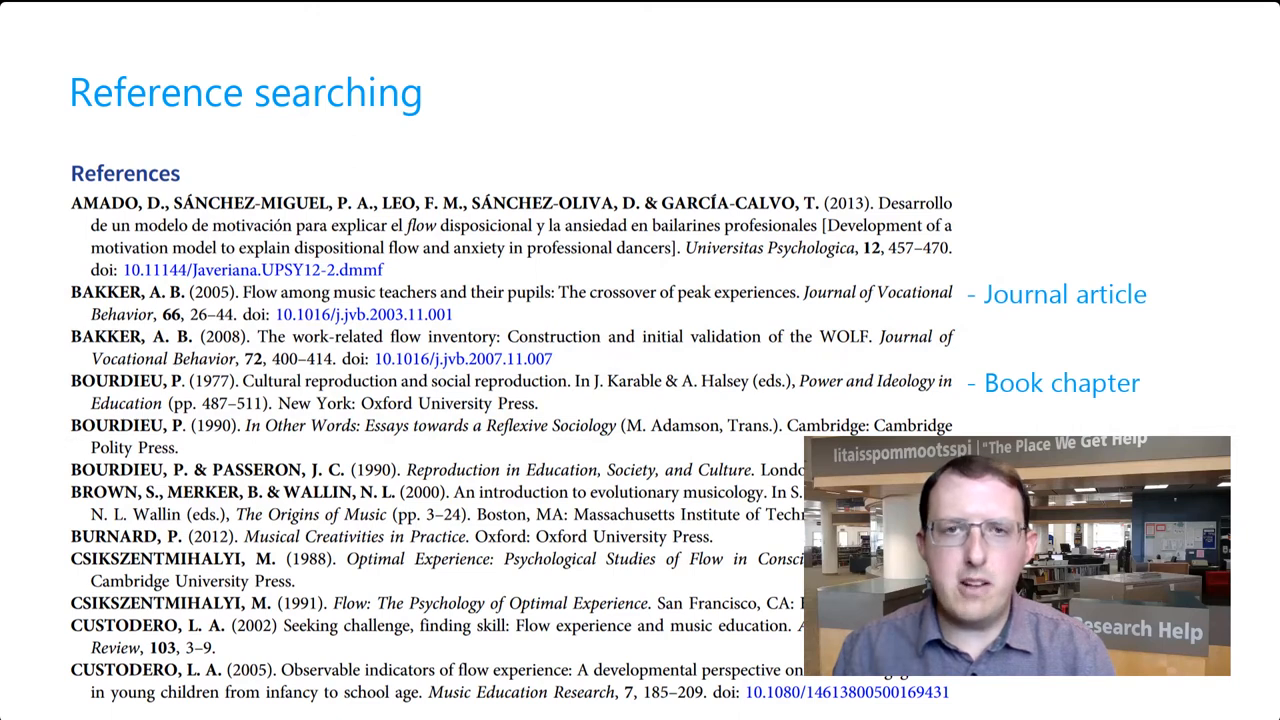
- Advance from the References slide to the cited/forward reference searching slide
key(right)
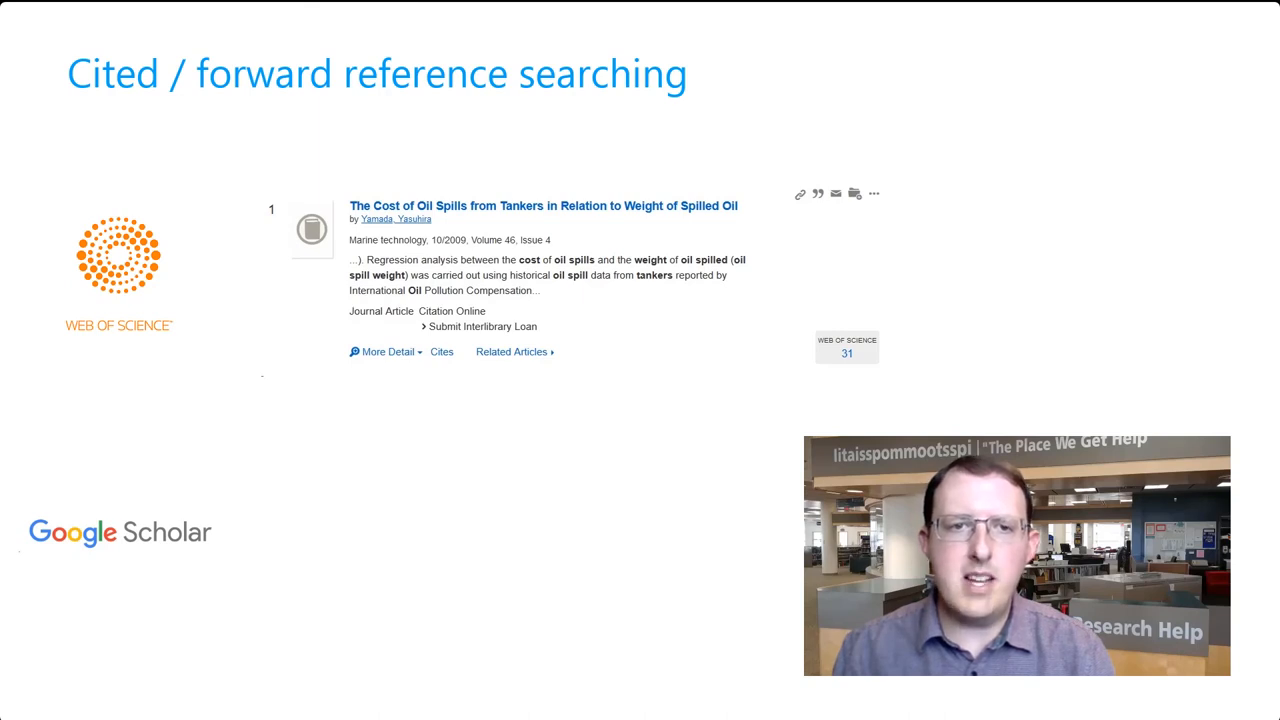
- Highlight the oil spill article's Web of Science citation count of 31
click(846, 348)
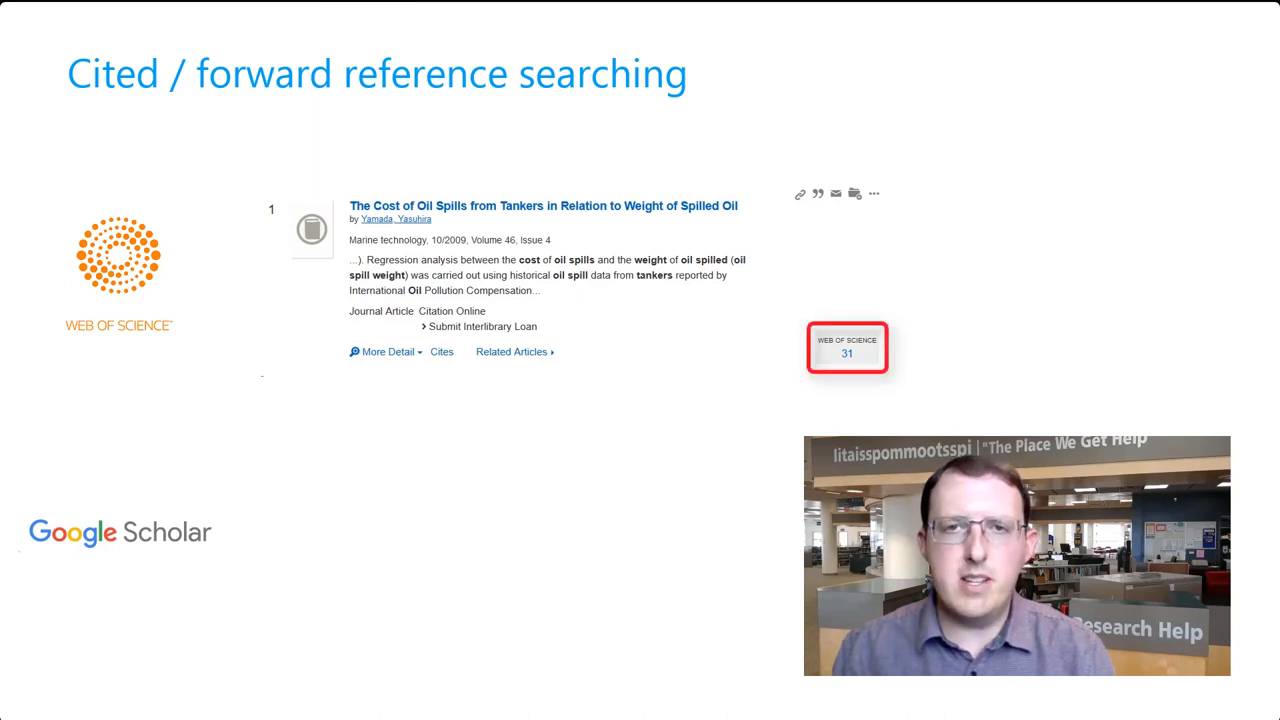